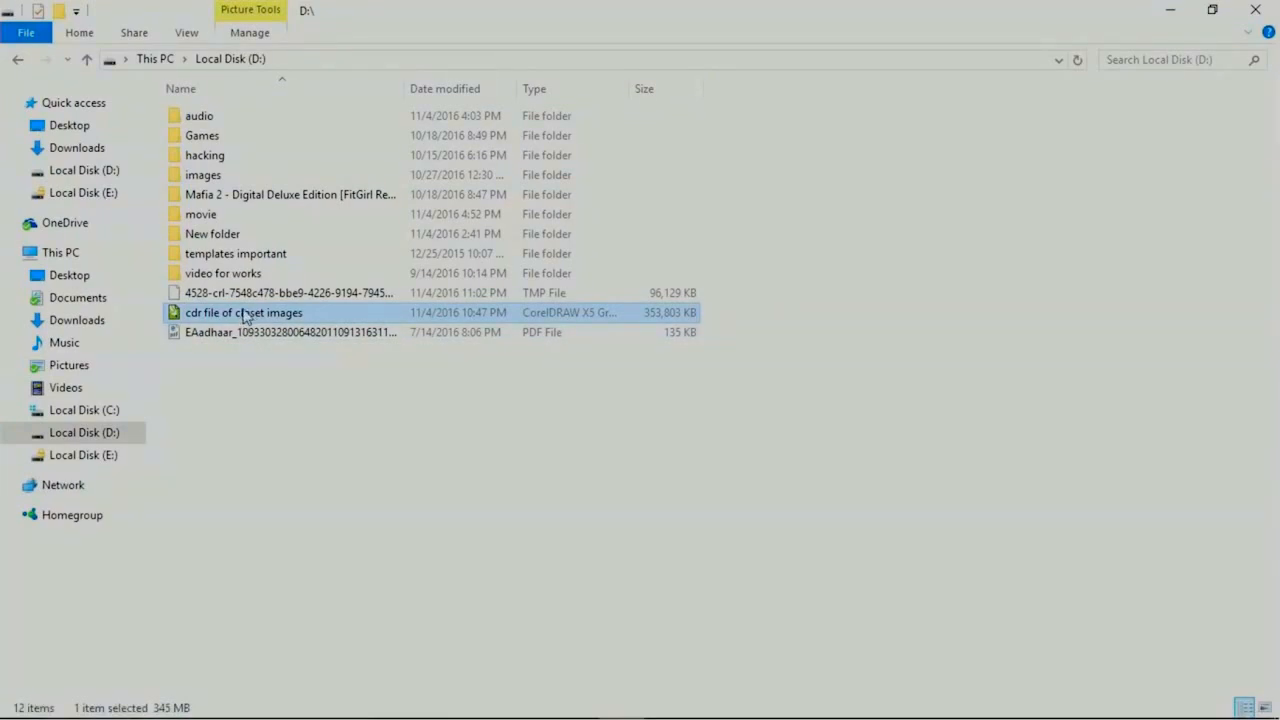
mouse_move(295, 318)
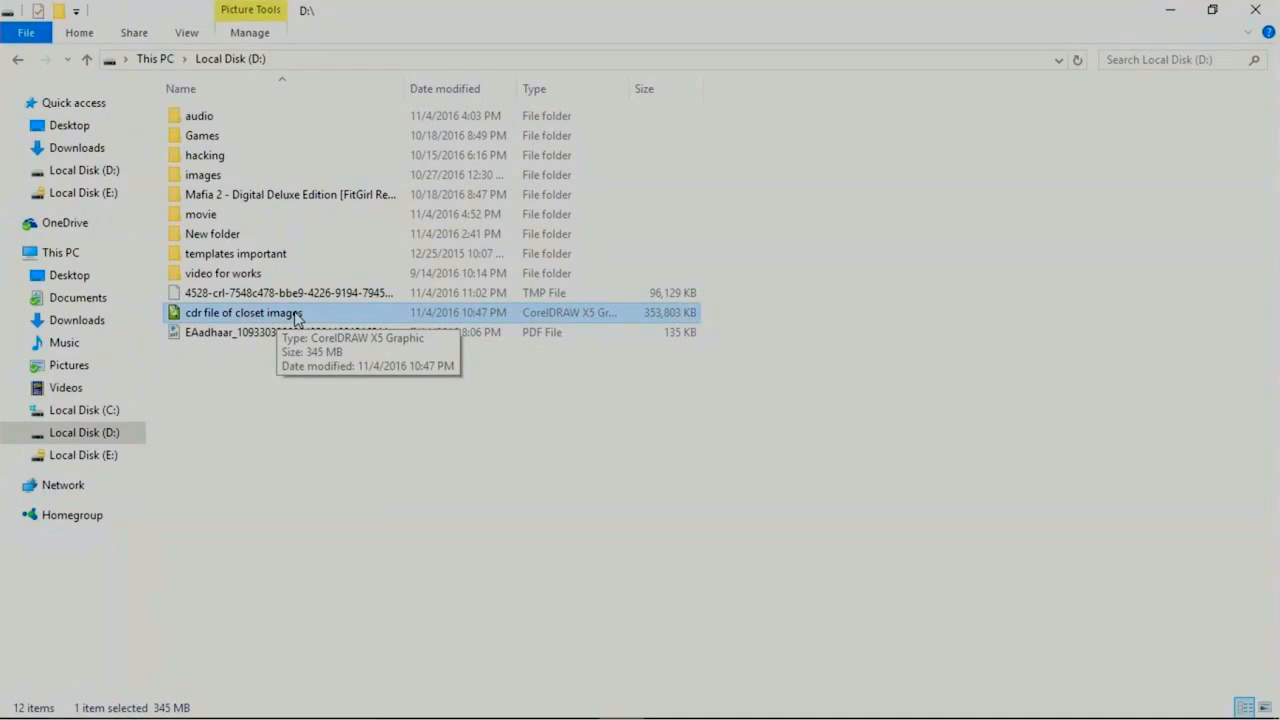
mouse_move(660, 318)
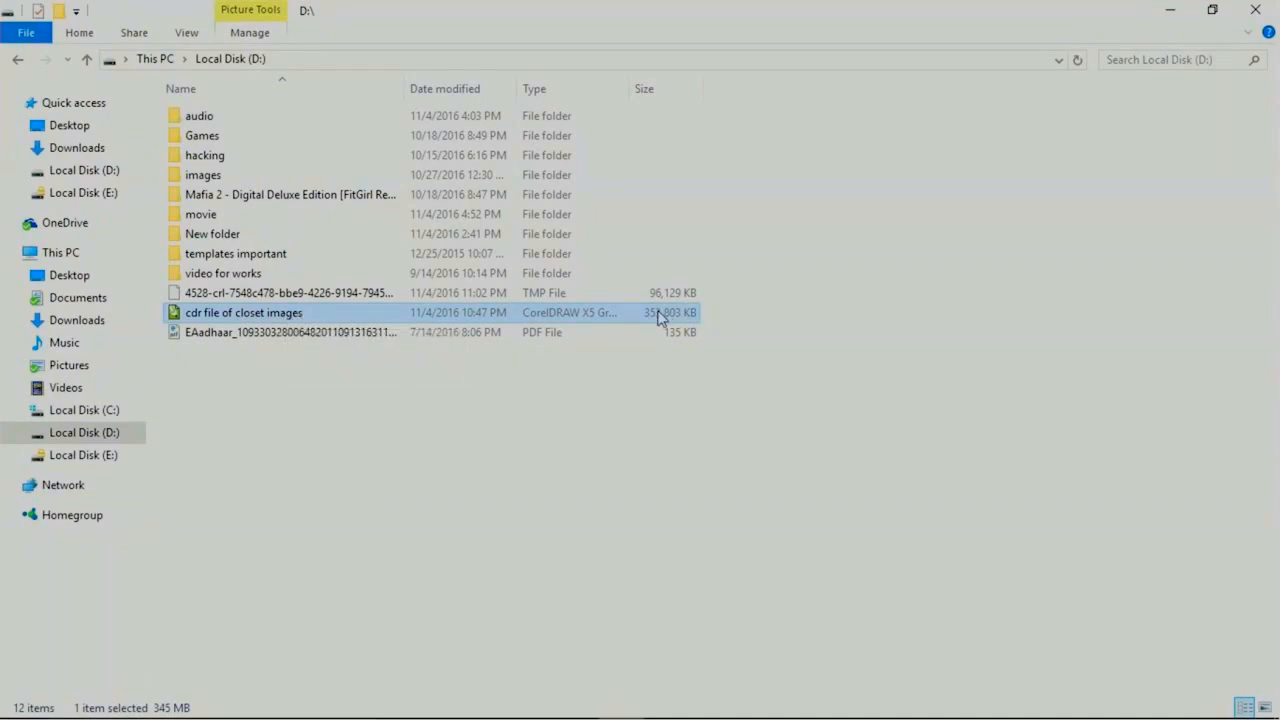
Open the 'cdr file of closet images' CorelDRAW graphic from Local Disk (D:)
double_click(243, 312)
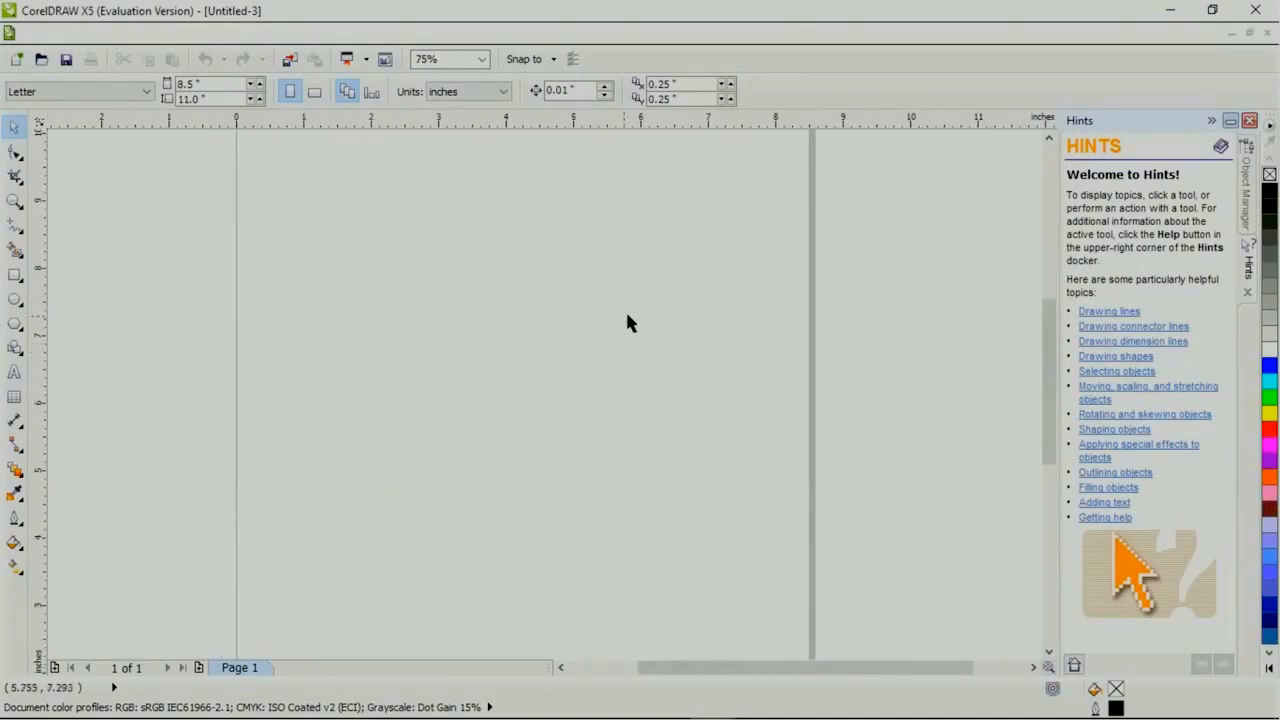
mouse_move(670, 267)
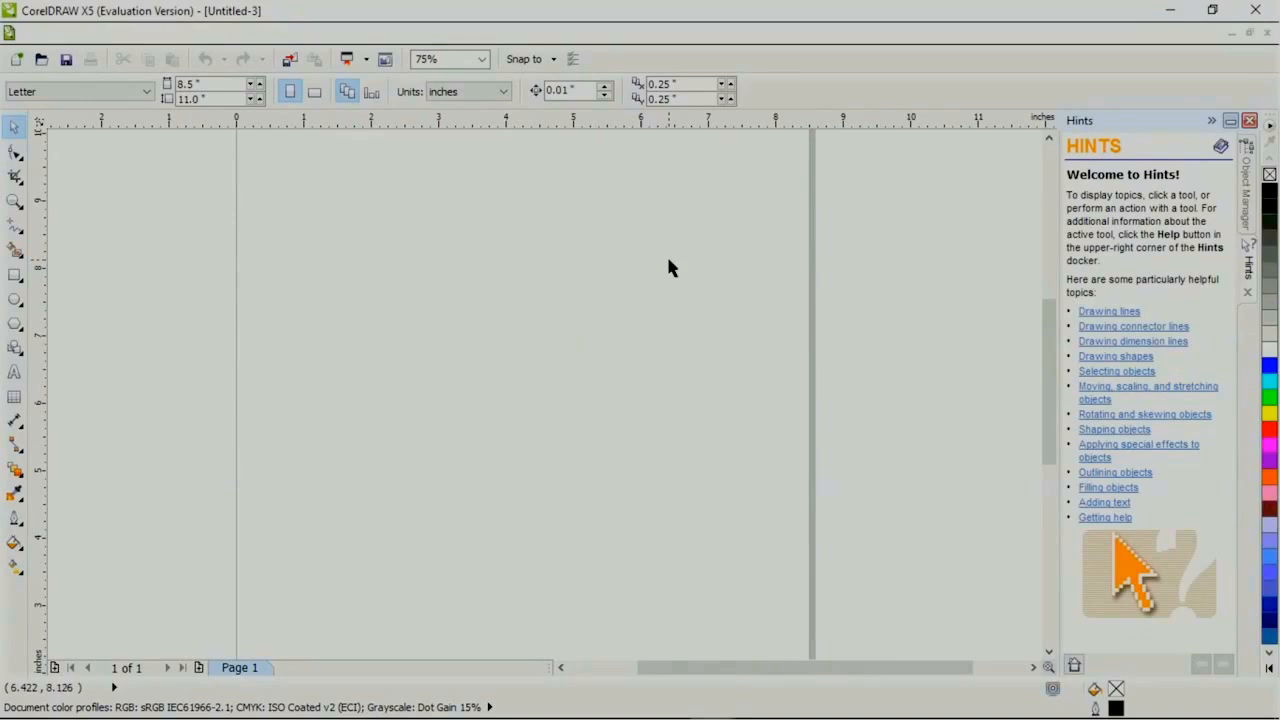
mouse_move(675, 237)
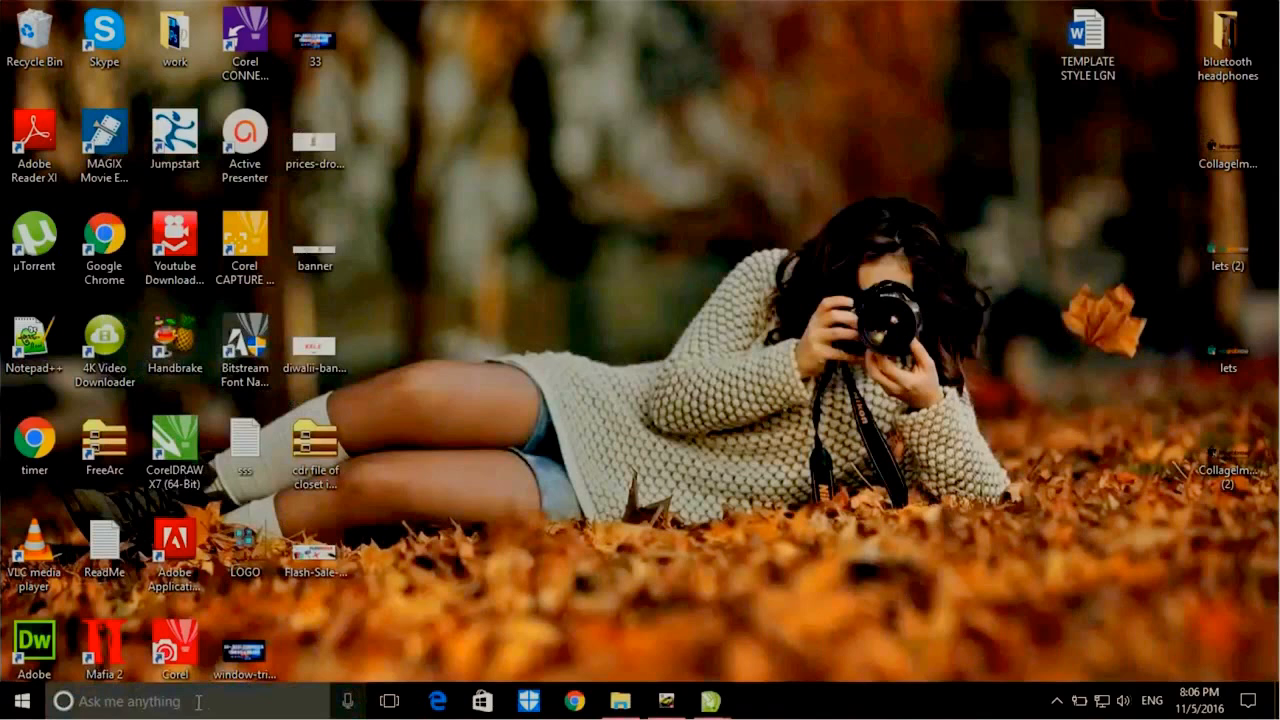
Find File Explorer Options via 'folder option' search, review the View tab settings, and confirm
text(f)
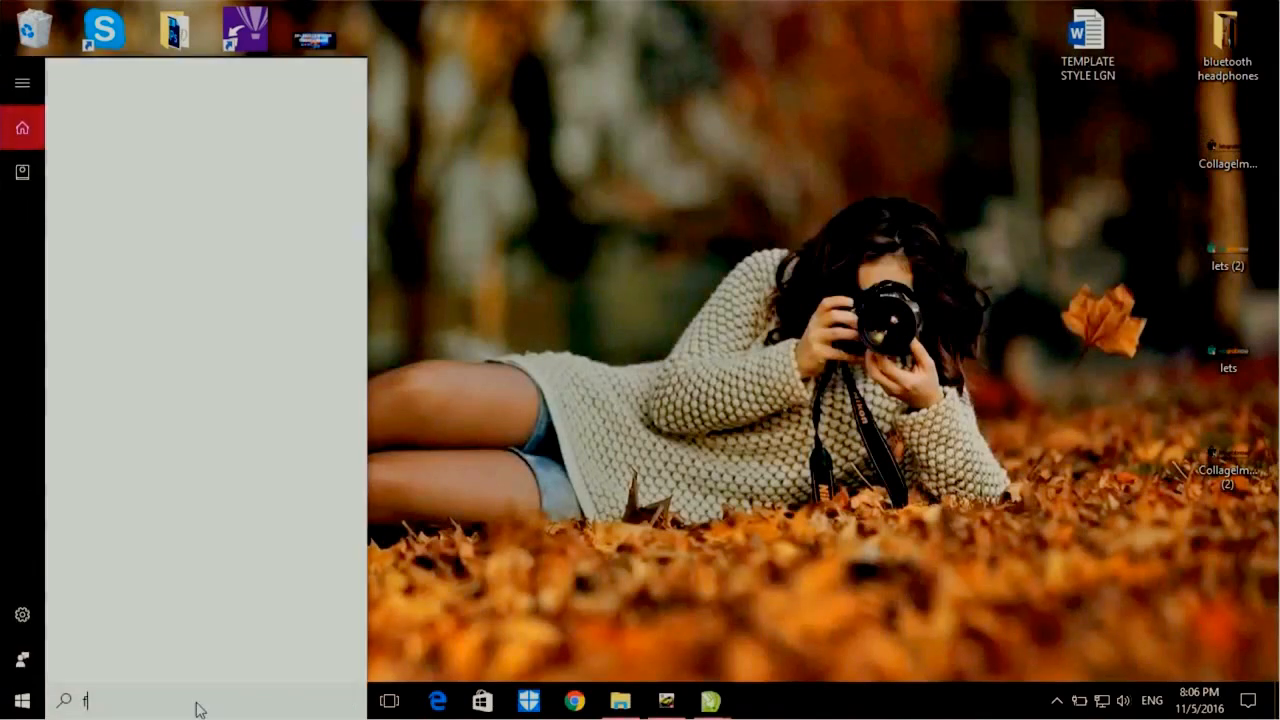
text(f)
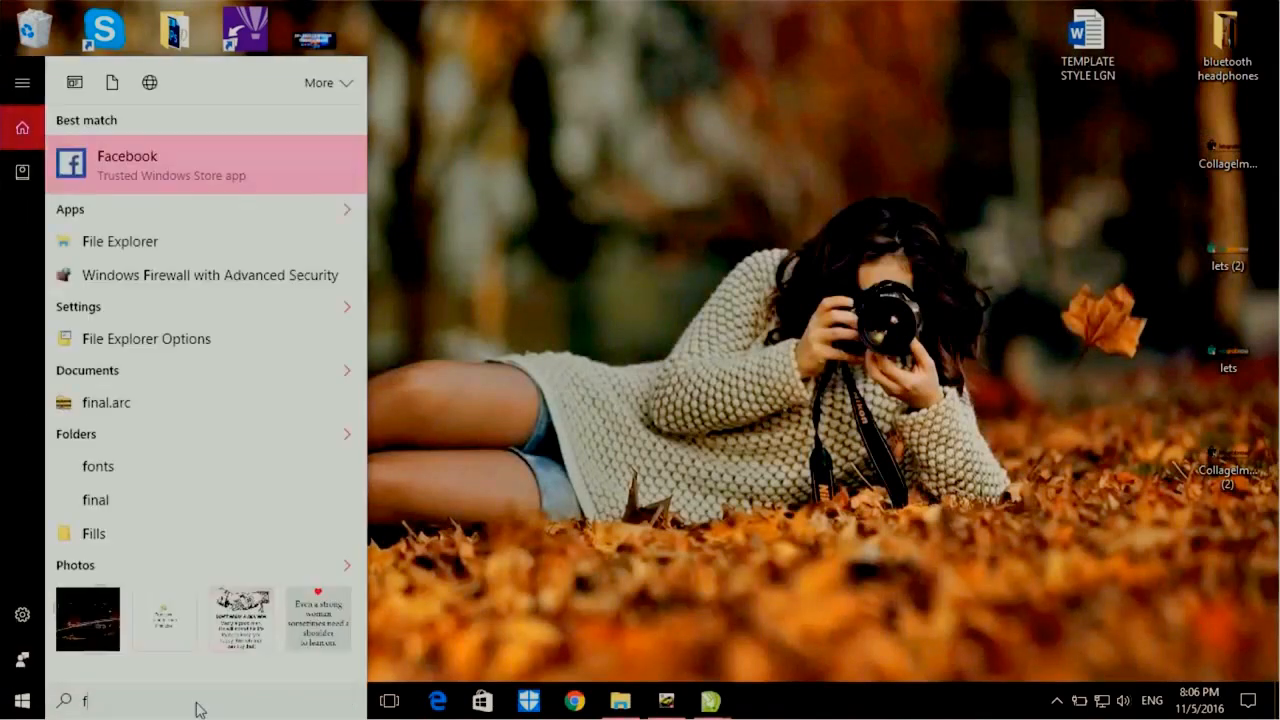
text(older option)
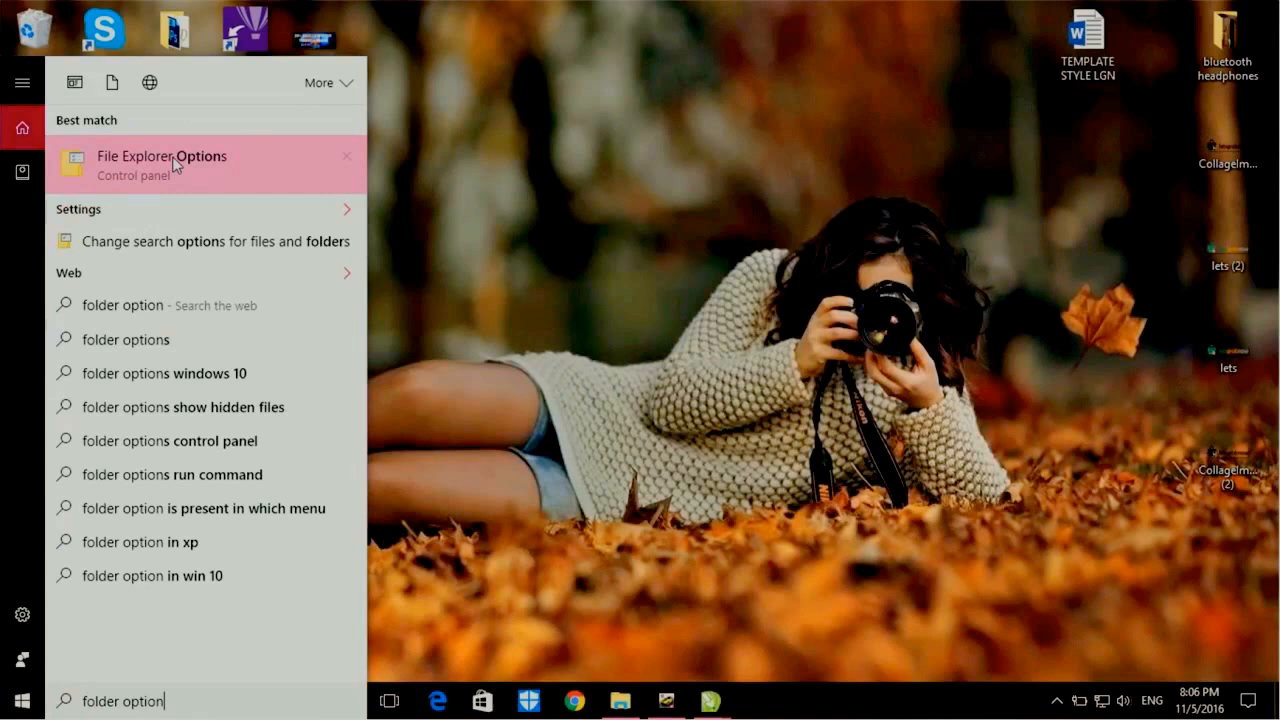
click(162, 156)
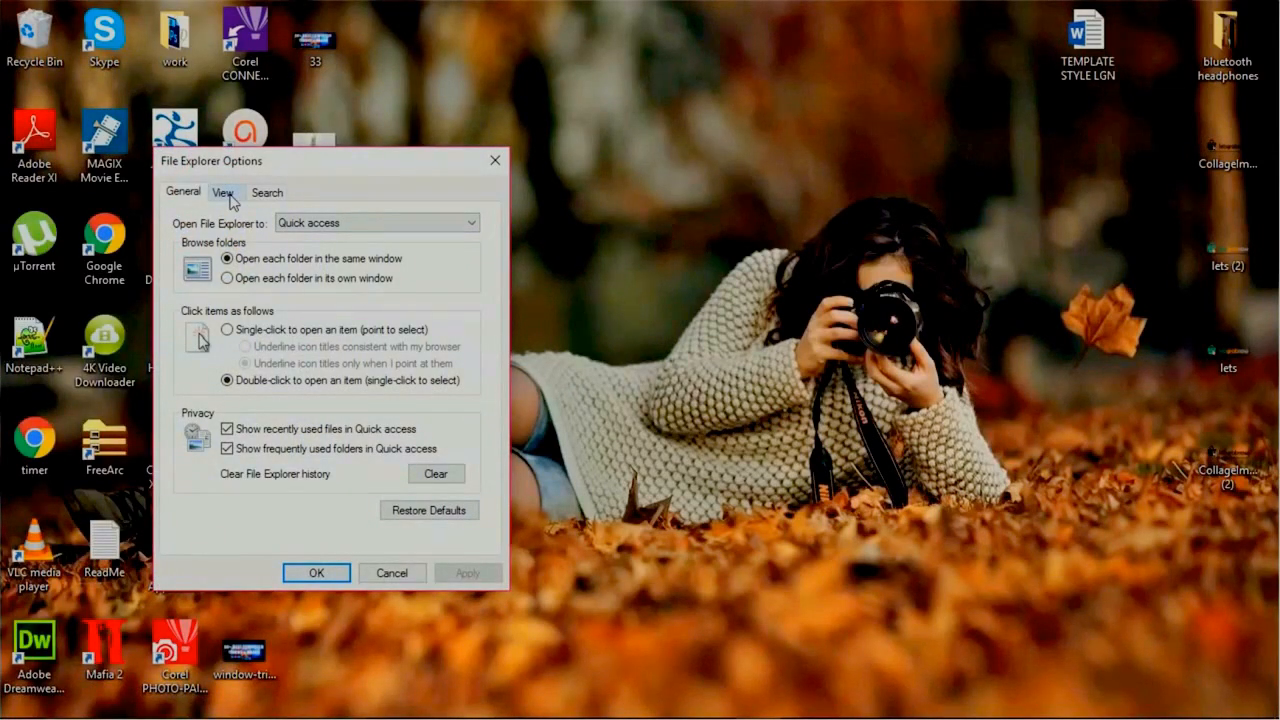
click(223, 192)
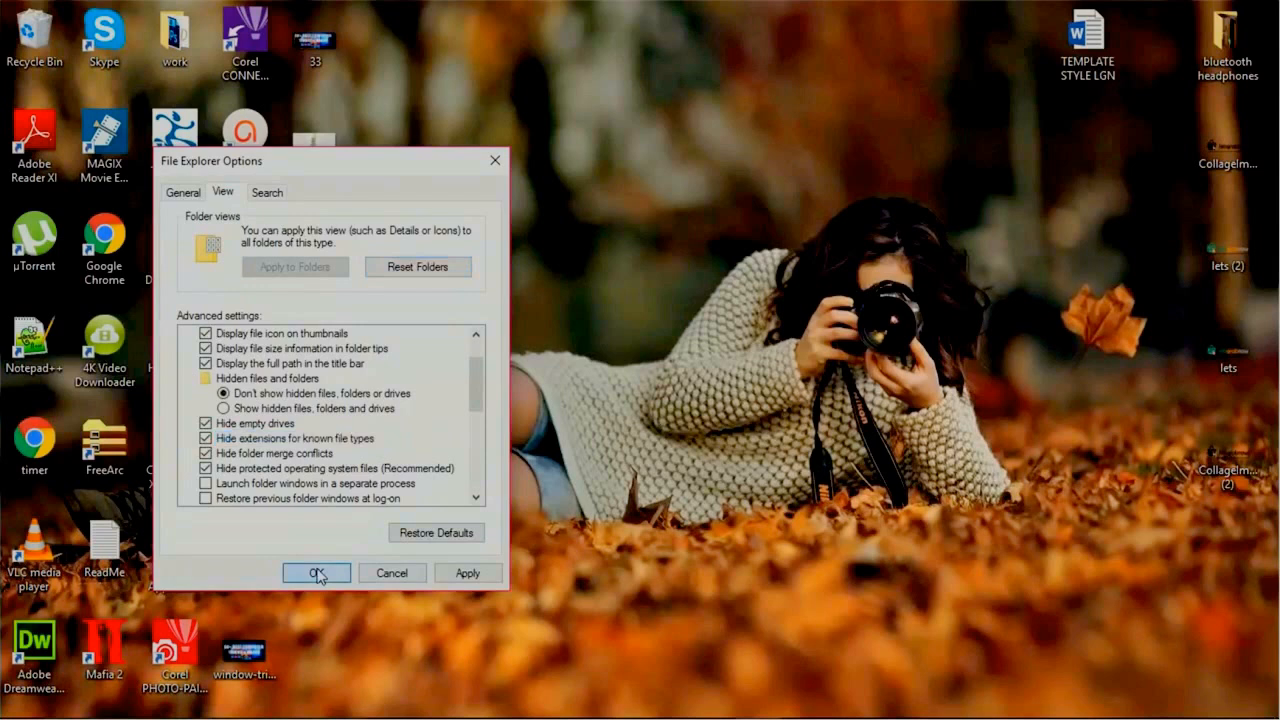
click(316, 572)
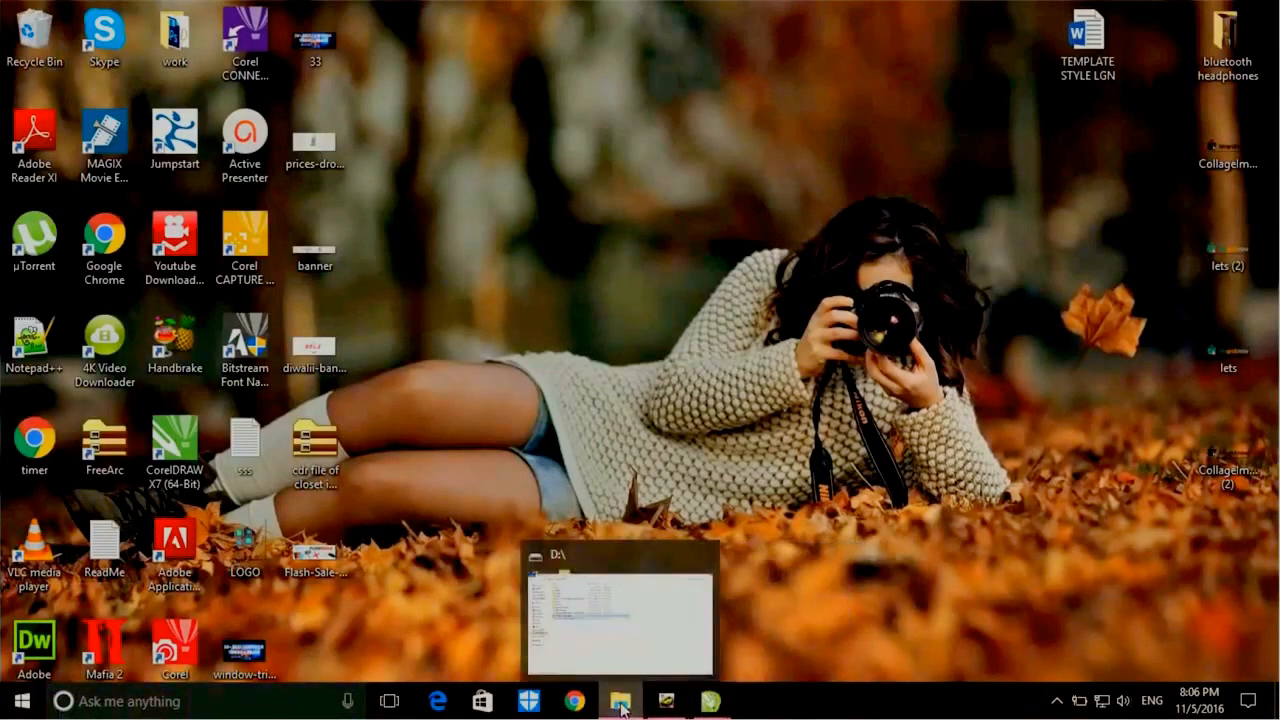
Return to the drive D File Explorer window with the CDR file and its ZIP copy
click(620, 700)
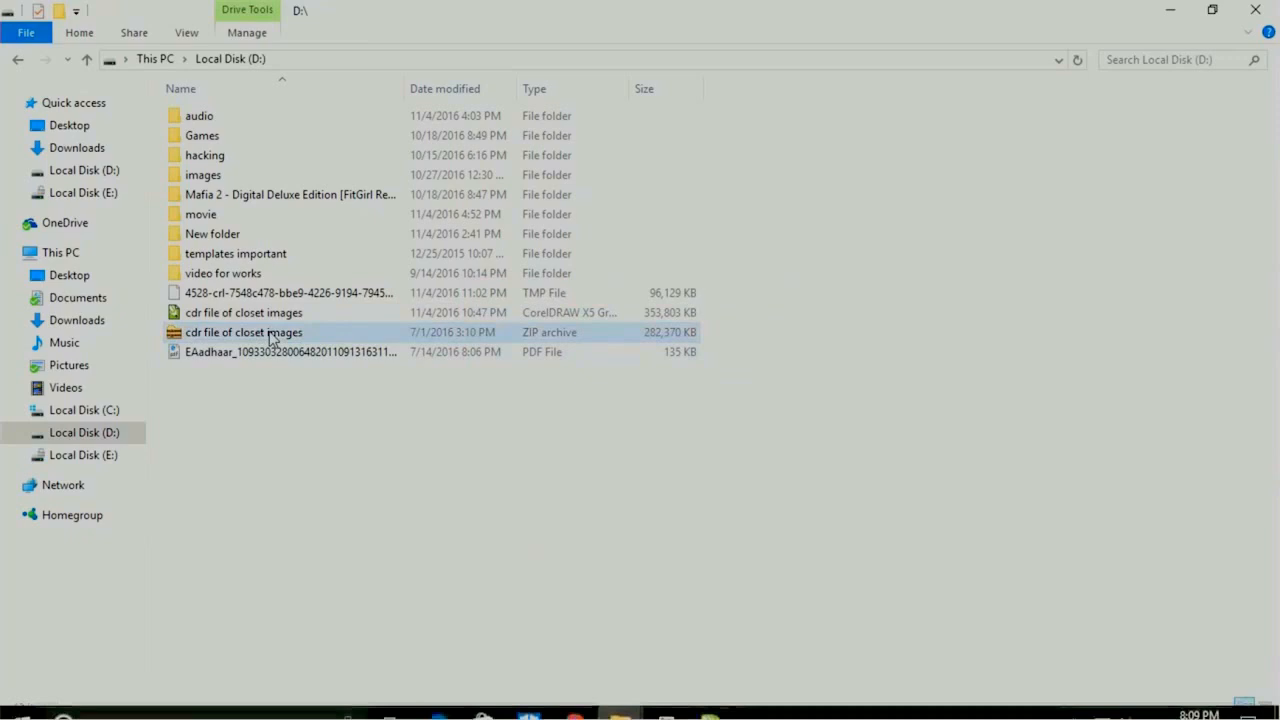
Open the closet images ZIP in FreeArc, browse its color, content and metadata folders, then select content
double_click(244, 332)
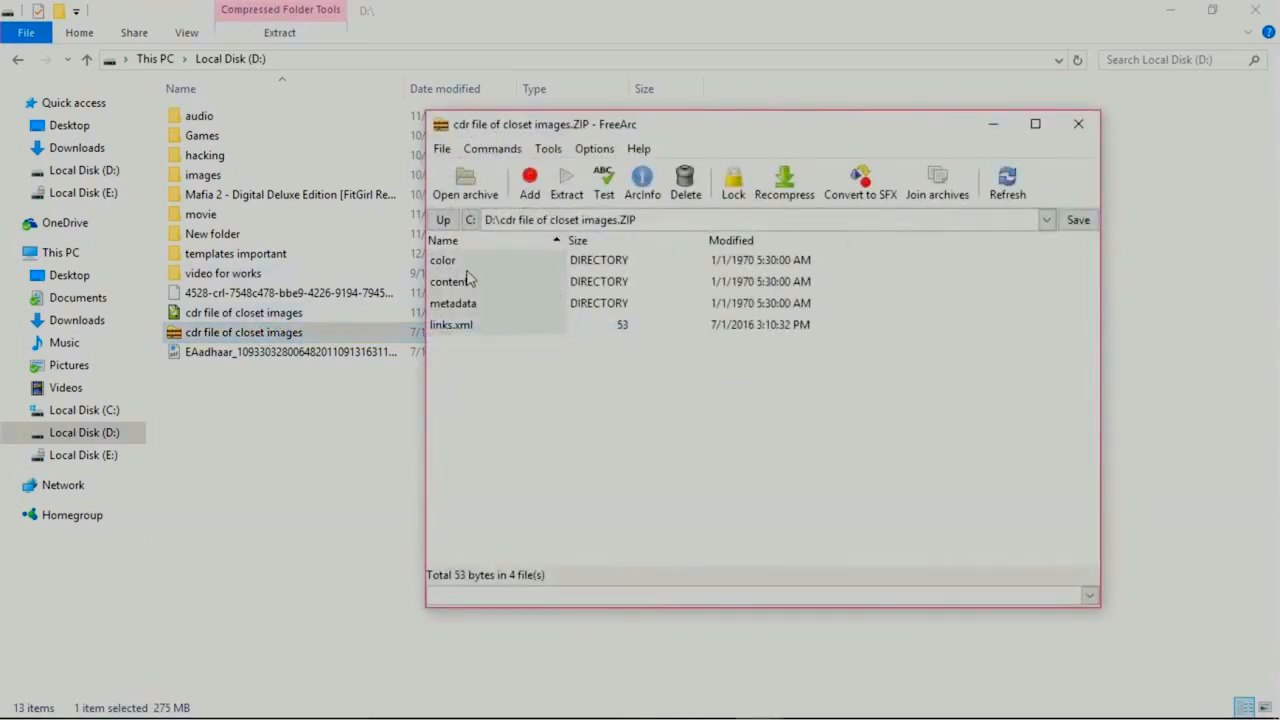
mouse_move(452, 268)
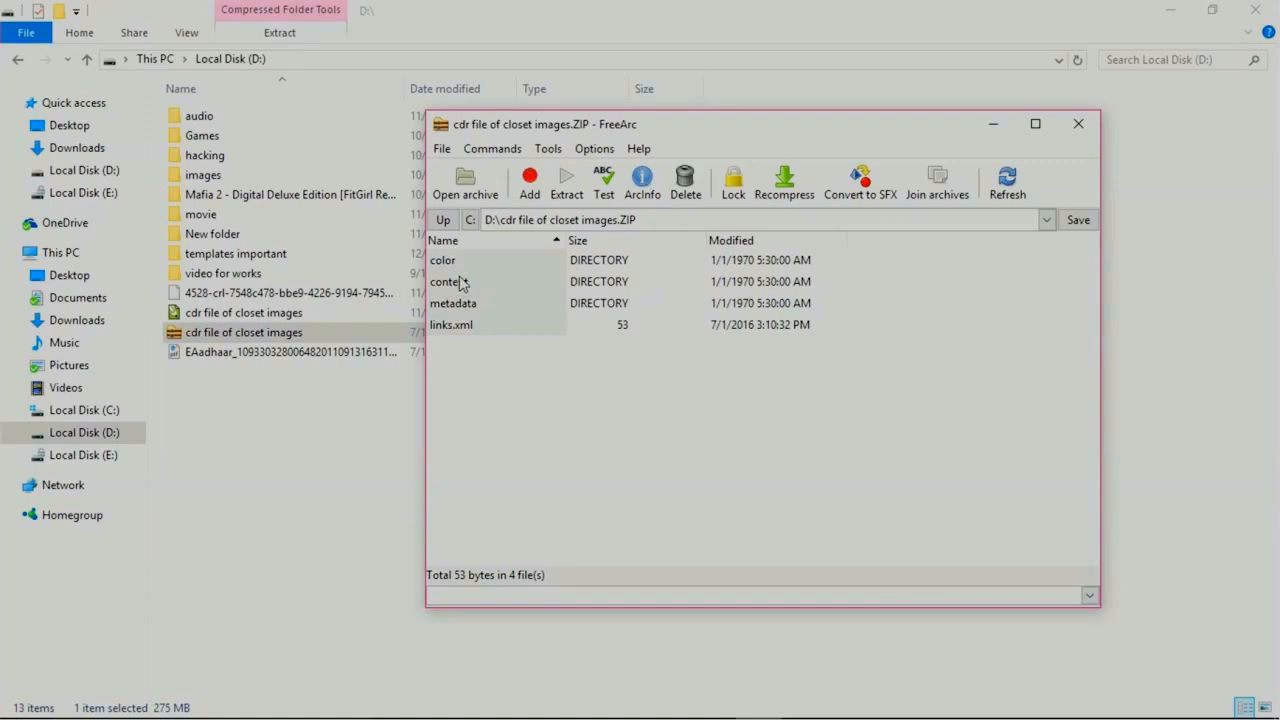
mouse_move(460, 280)
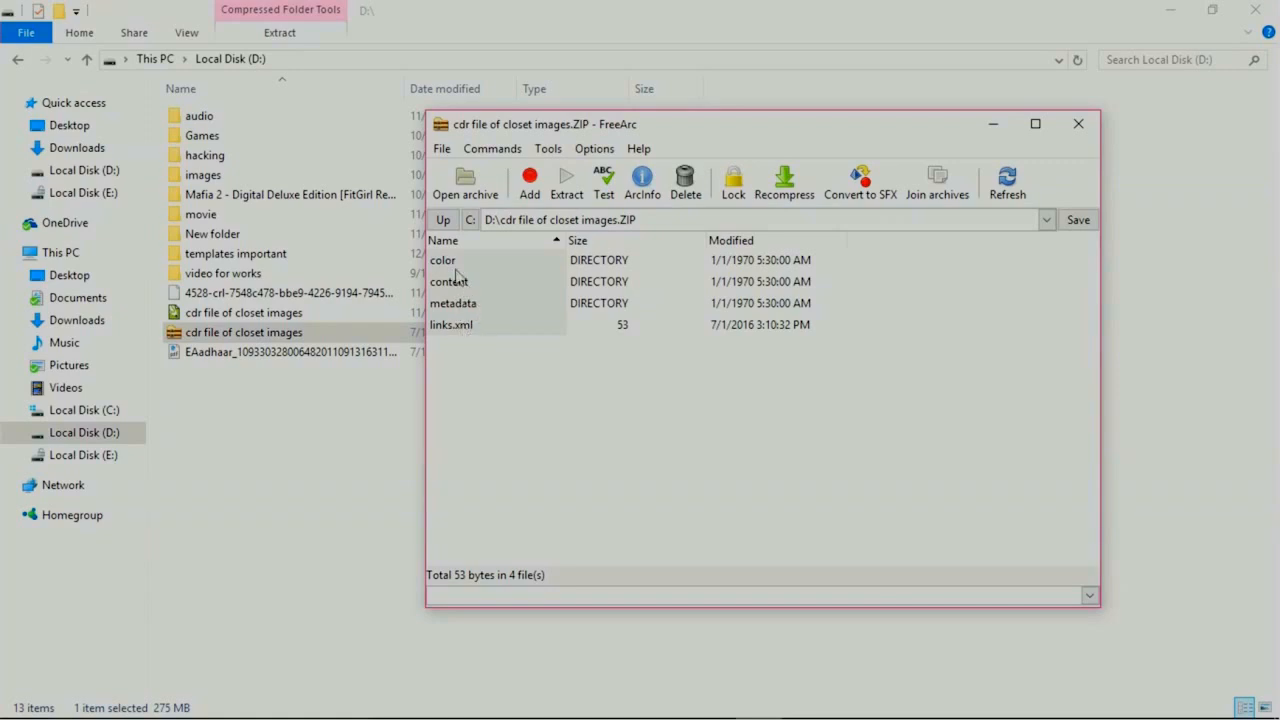
double_click(442, 260)
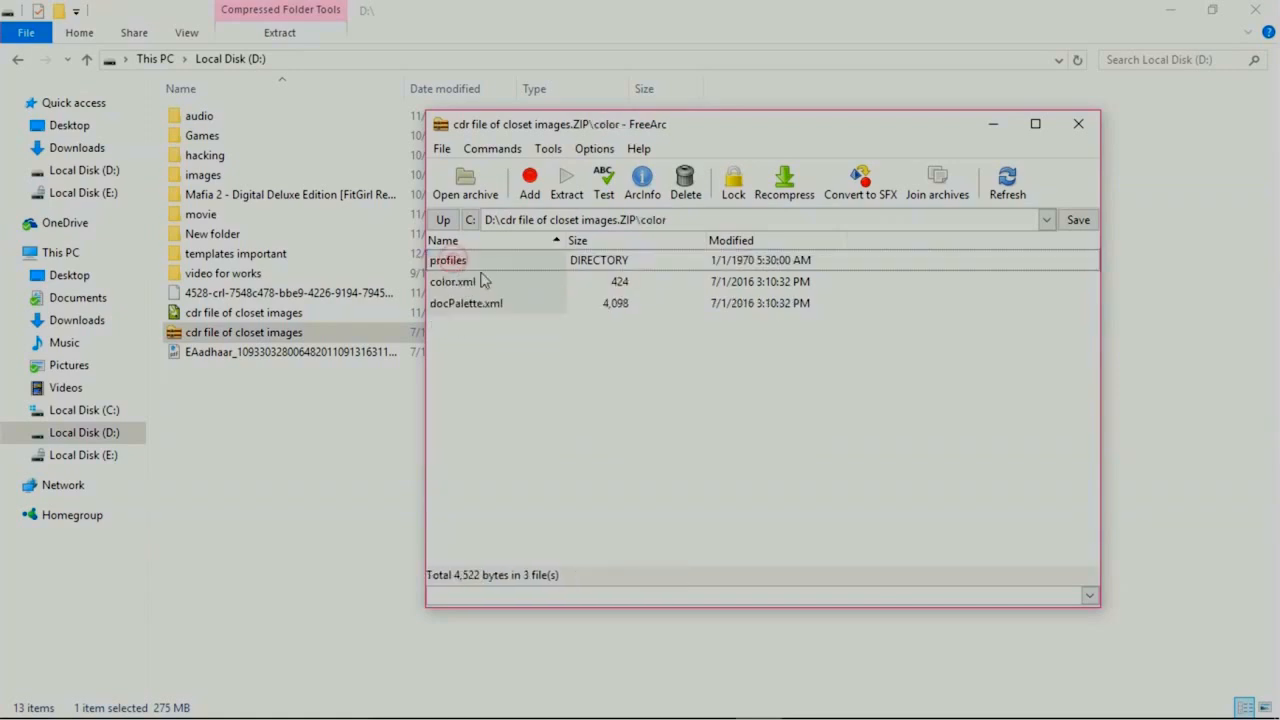
click(442, 220)
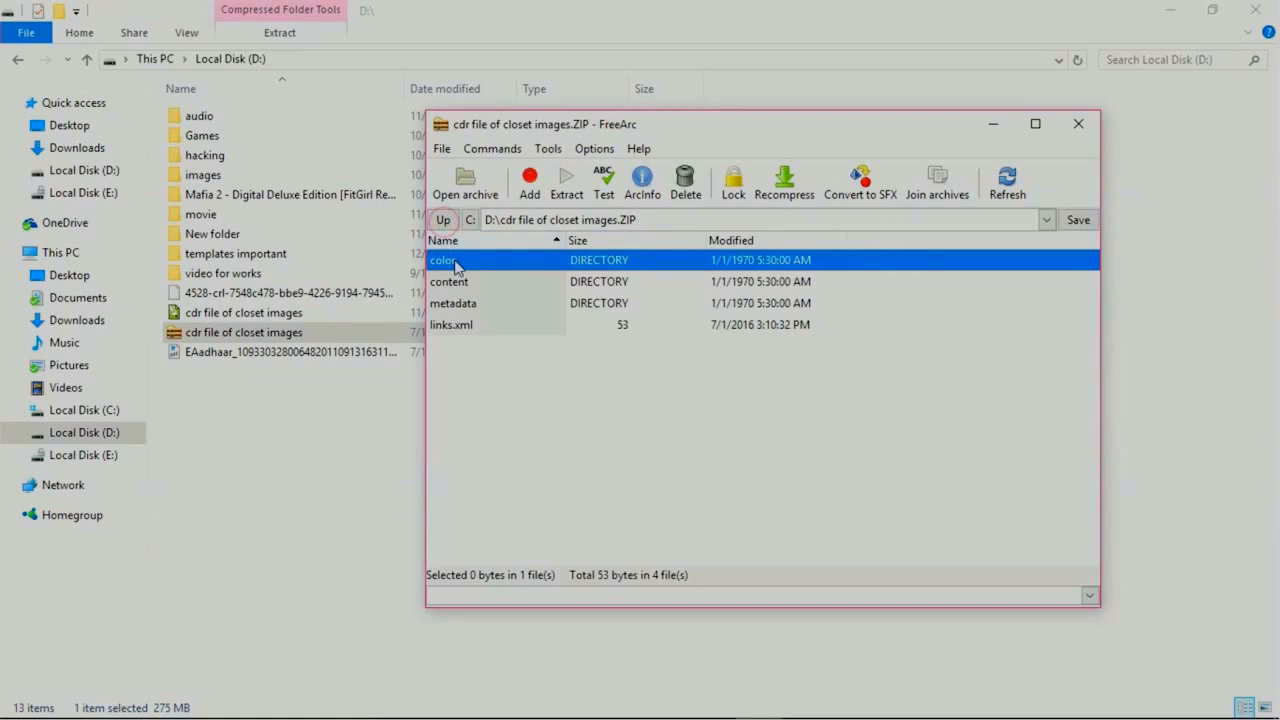
double_click(449, 281)
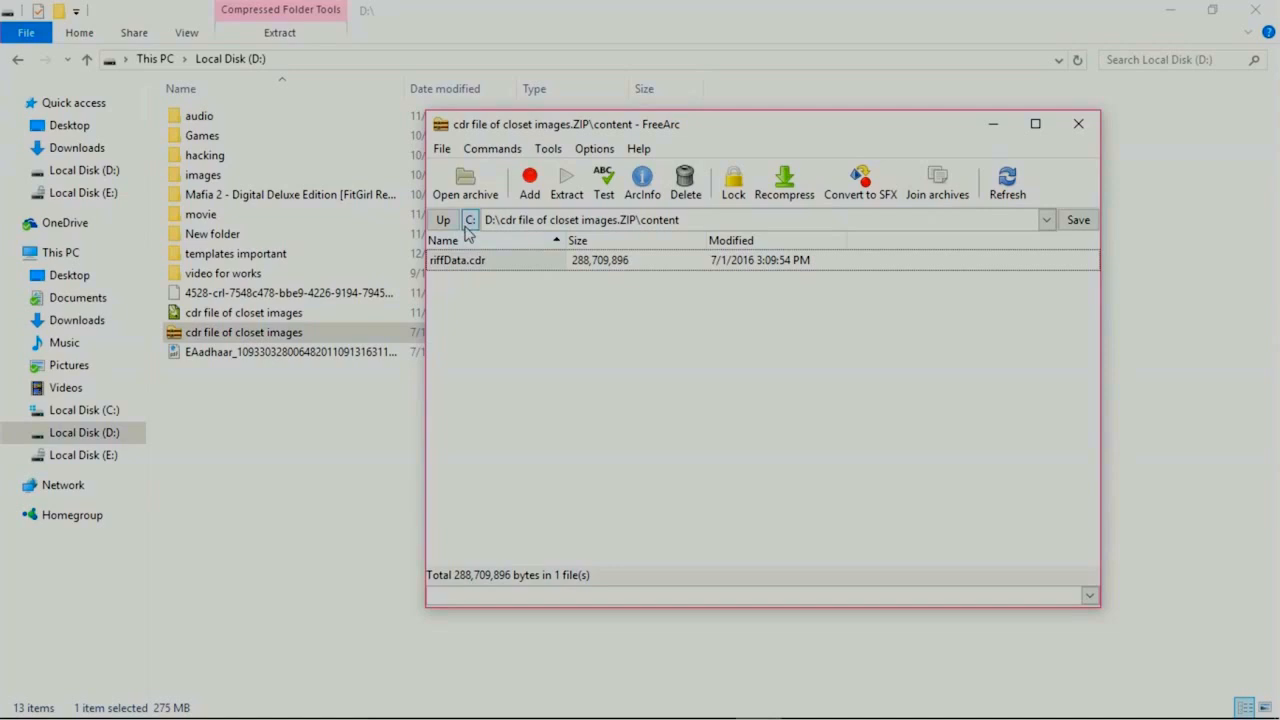
click(443, 220)
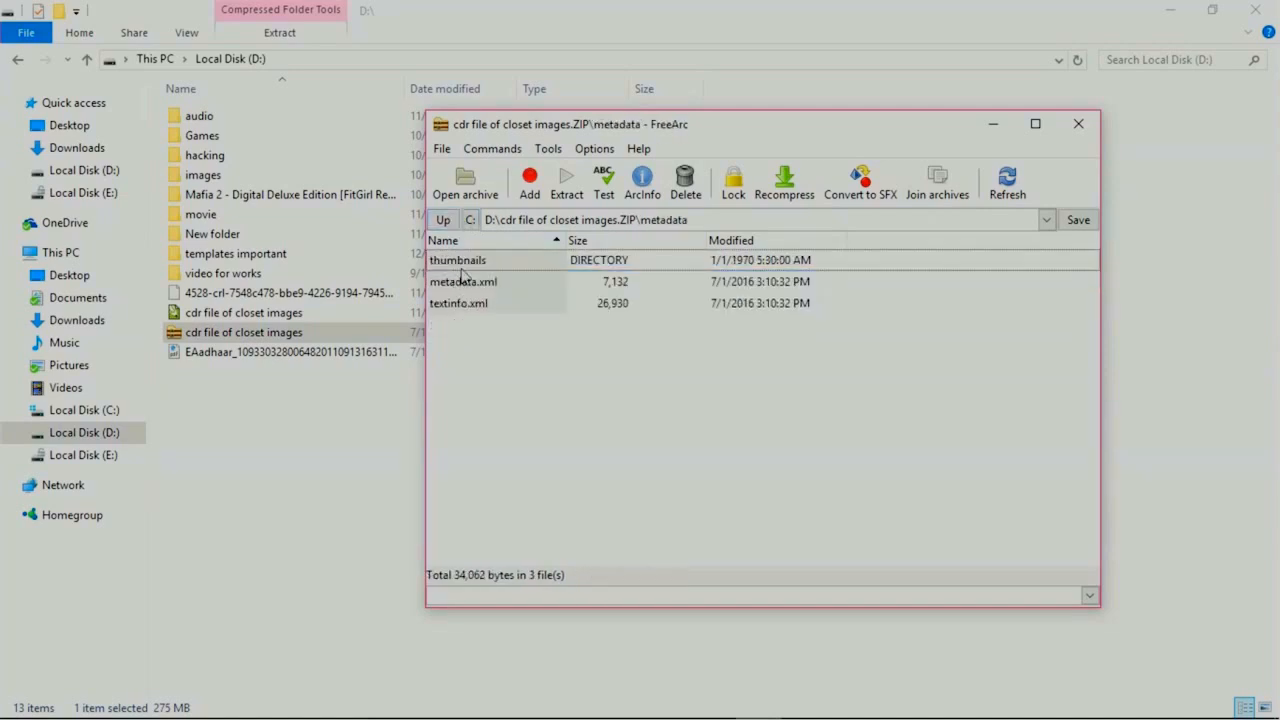
click(443, 219)
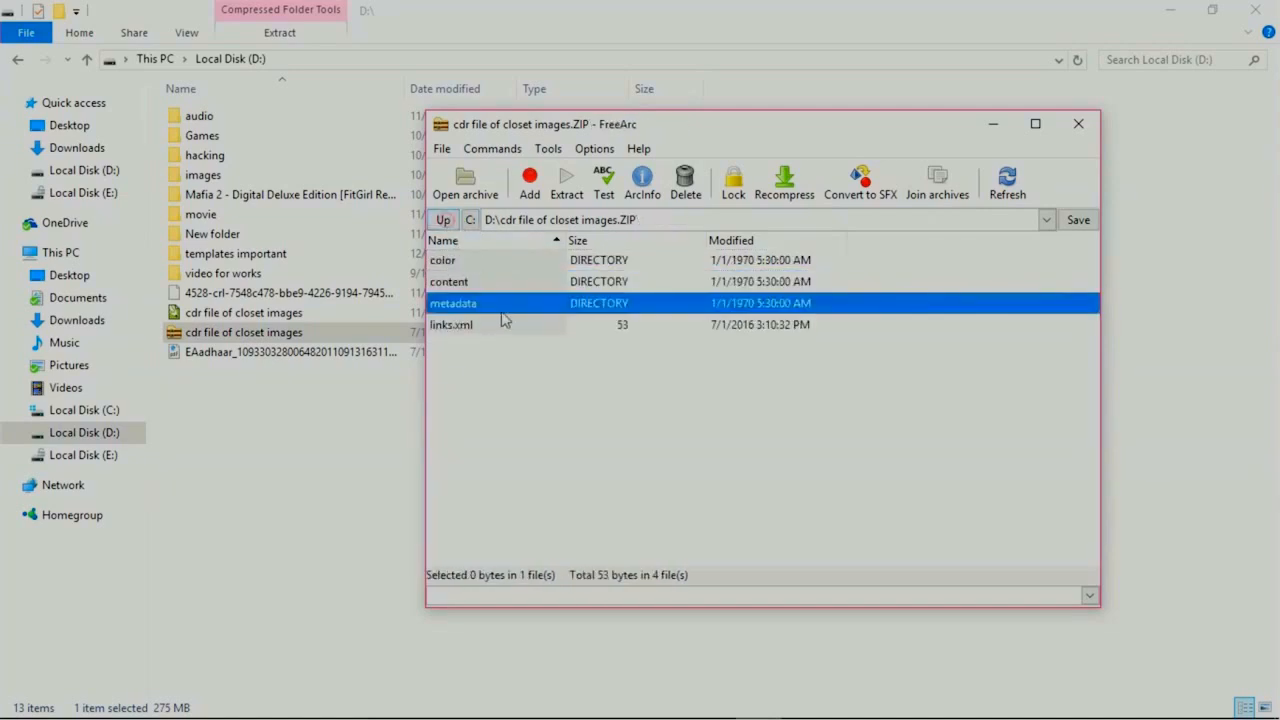
click(449, 281)
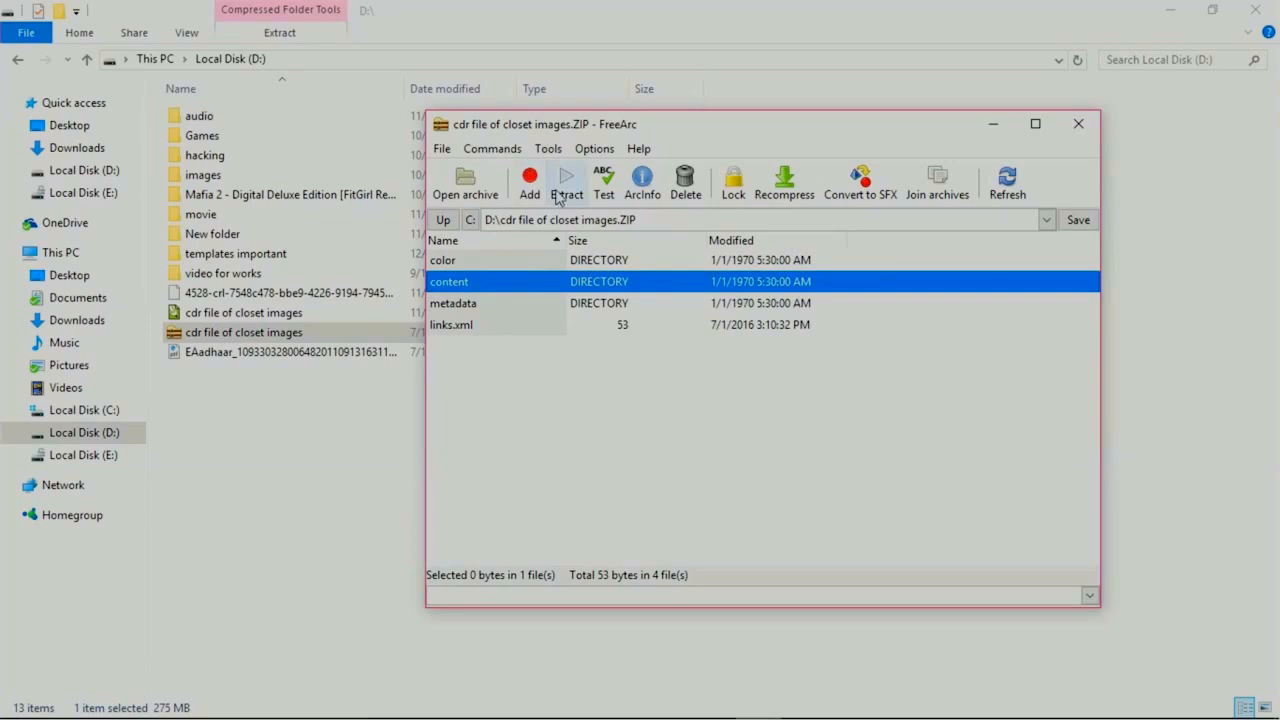
Extract the content folder to D:\cdr file of closet images
click(566, 183)
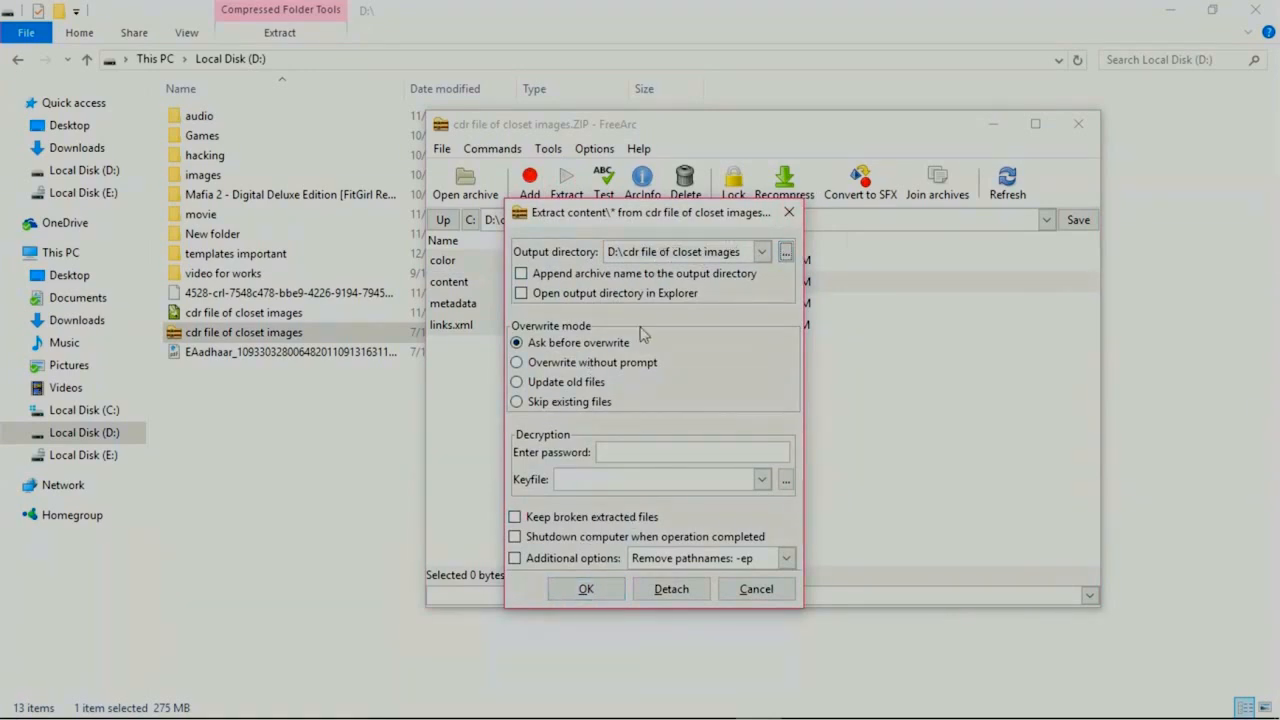
click(586, 588)
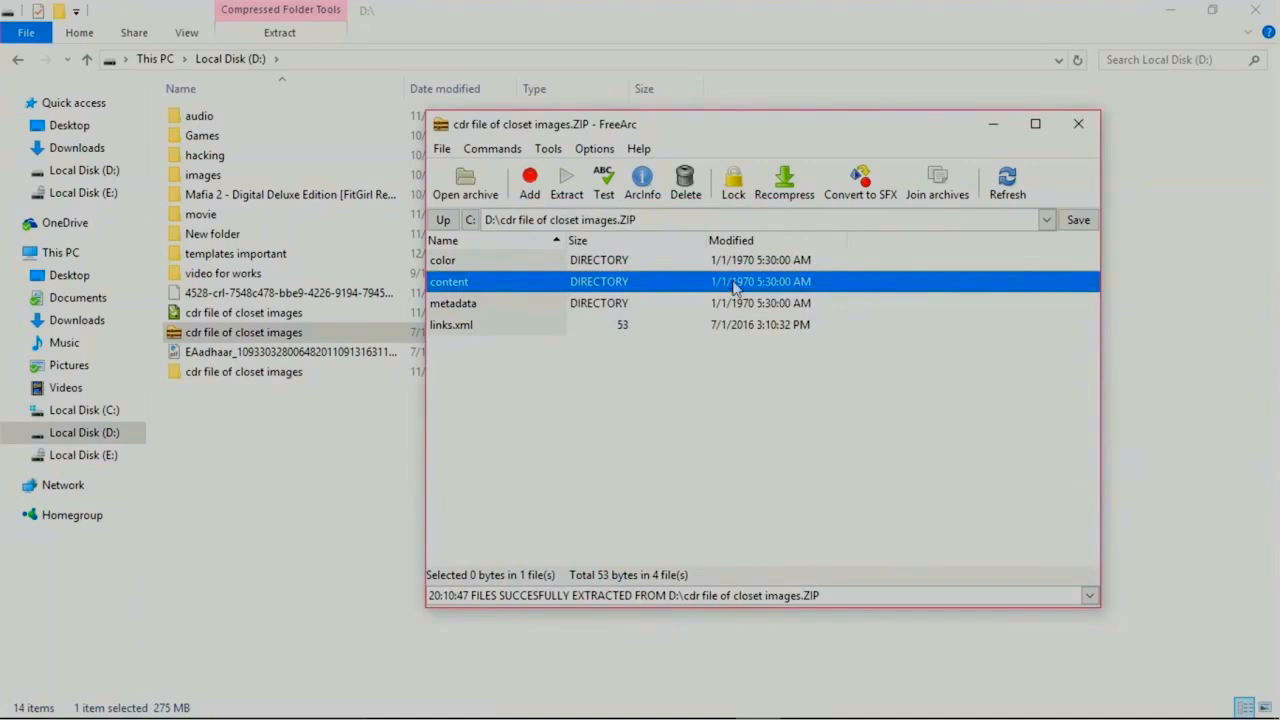
mouse_move(1078, 160)
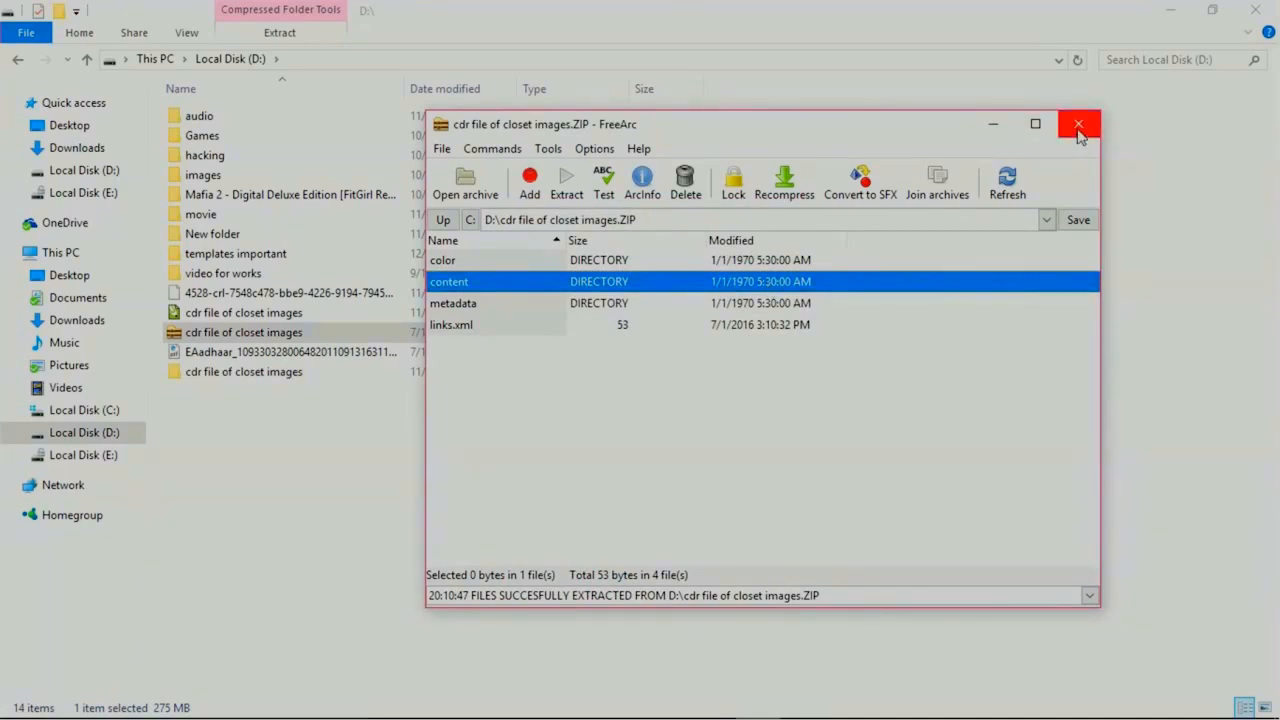
Close FreeArc and open riffData from the extracted closet images content folder
click(1078, 124)
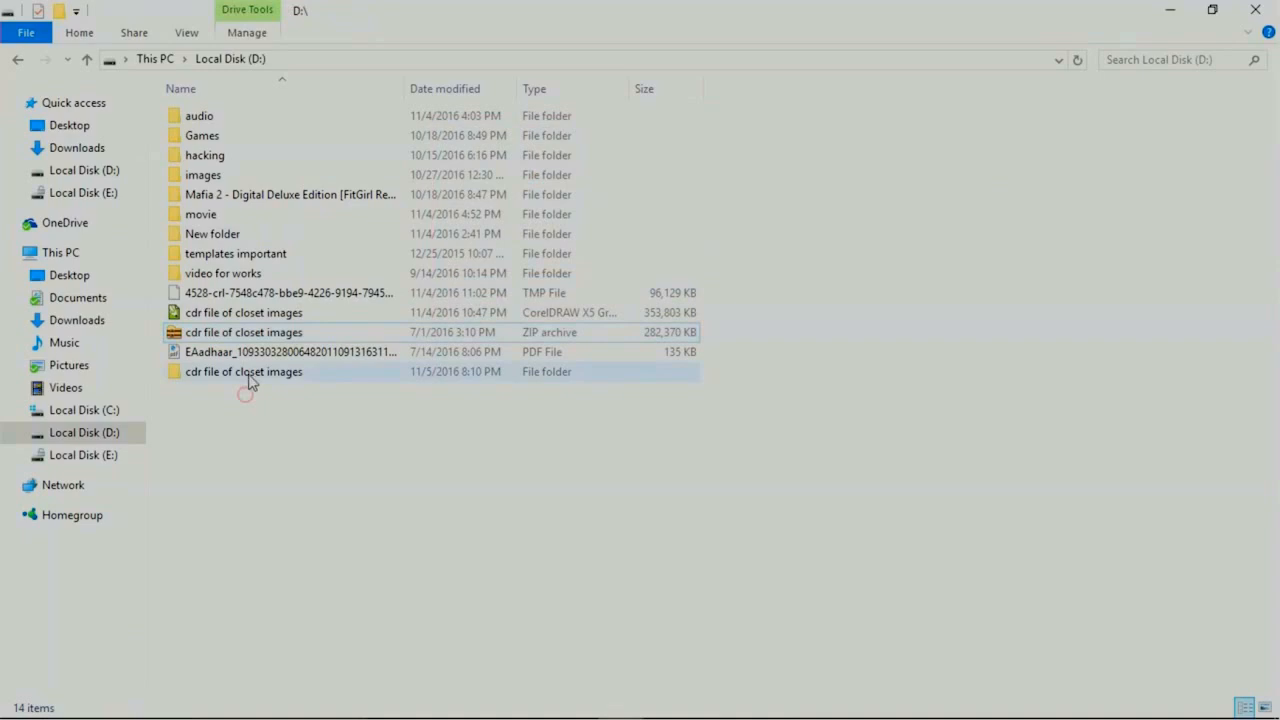
double_click(243, 371)
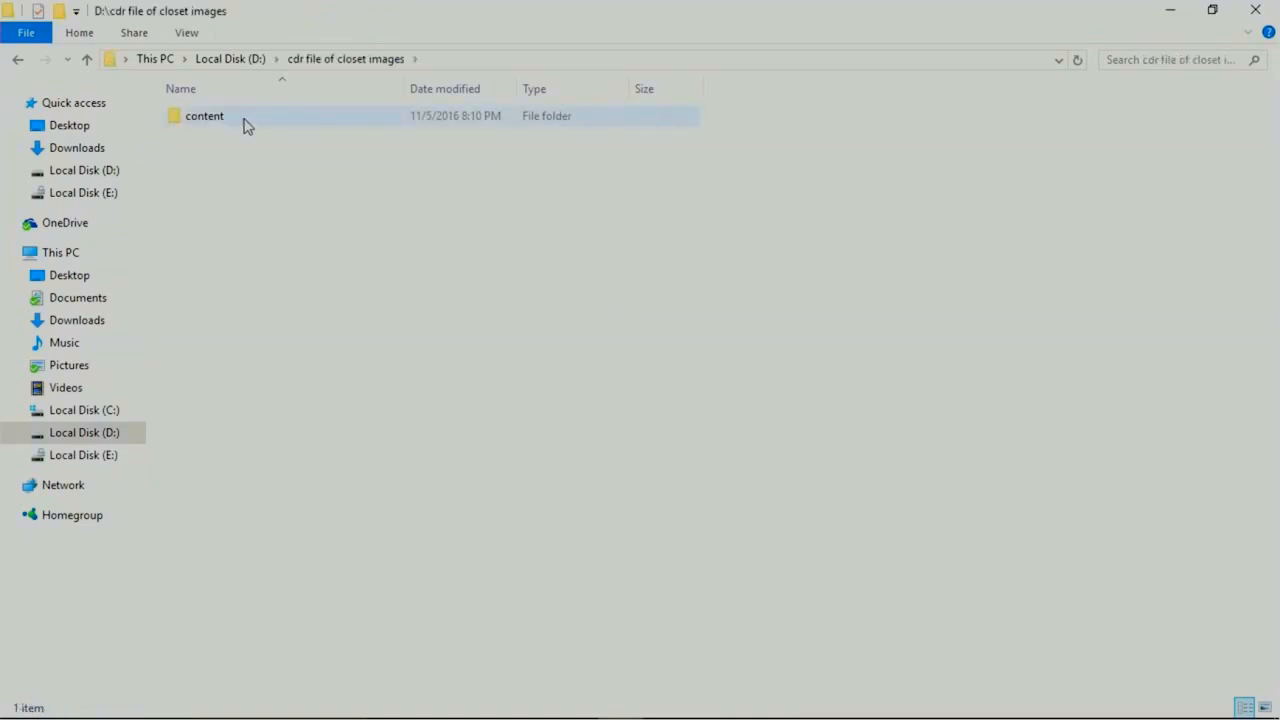
double_click(204, 115)
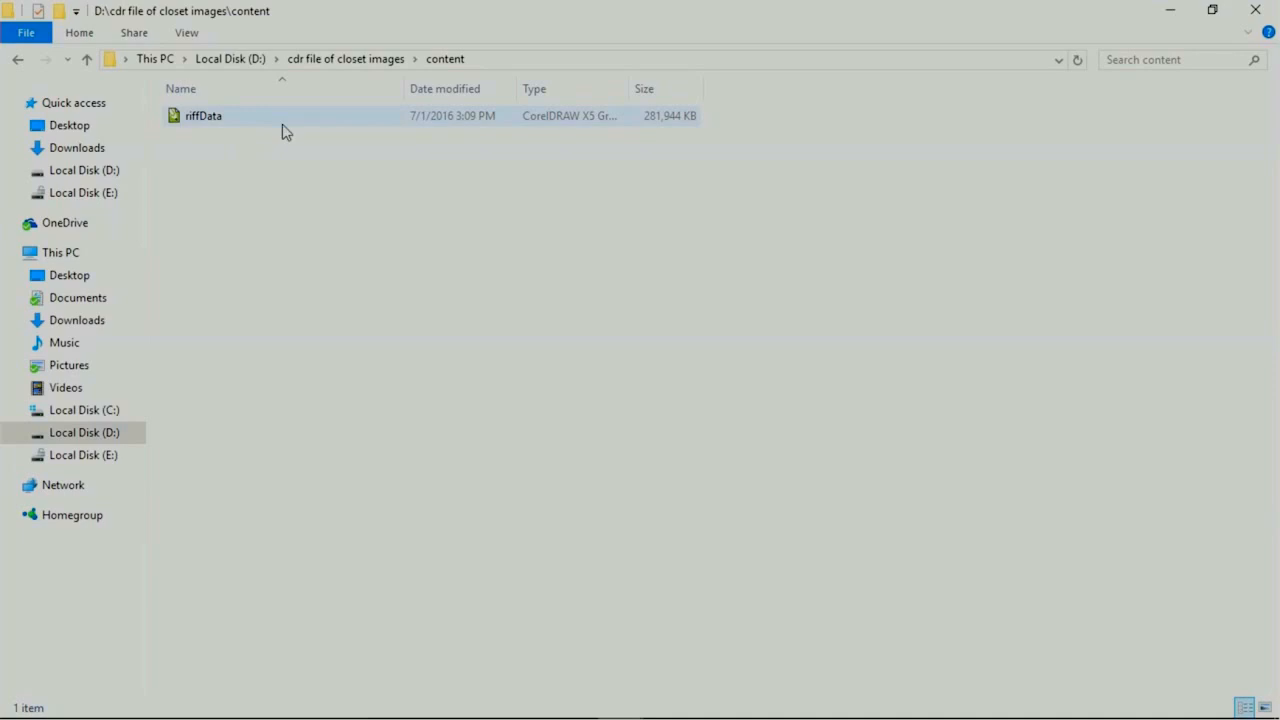
mouse_move(277, 132)
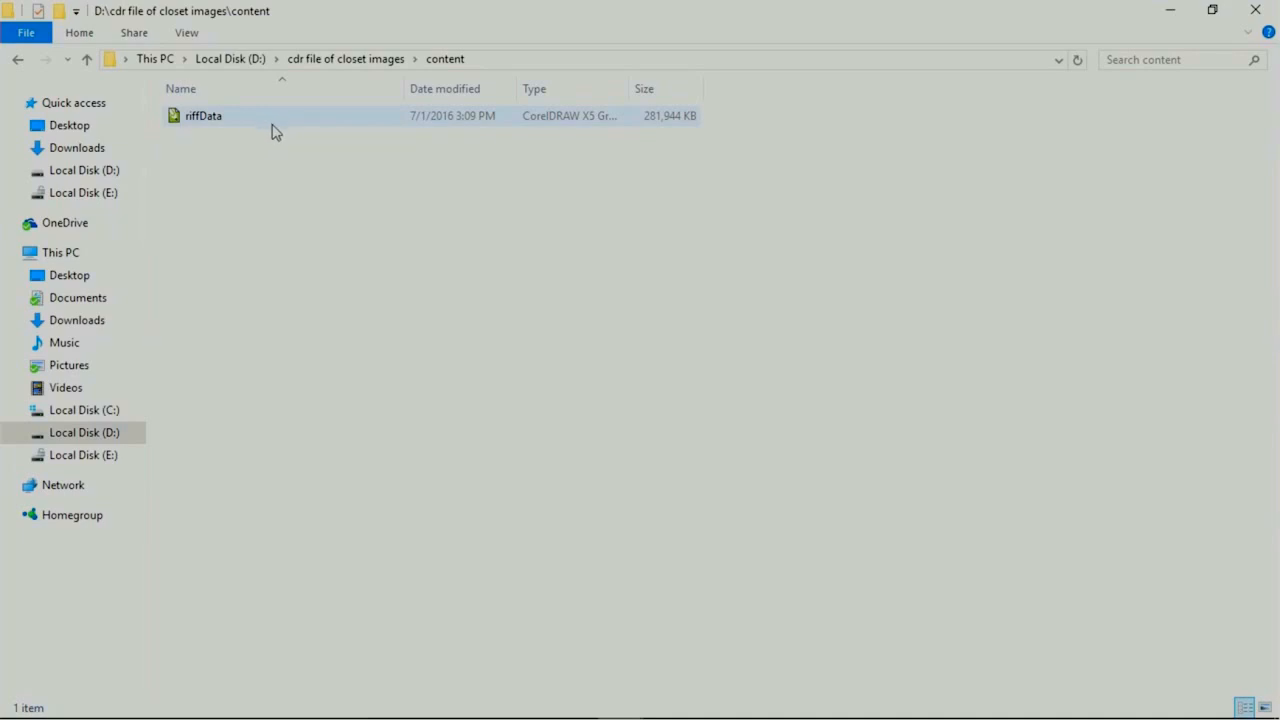
double_click(203, 115)
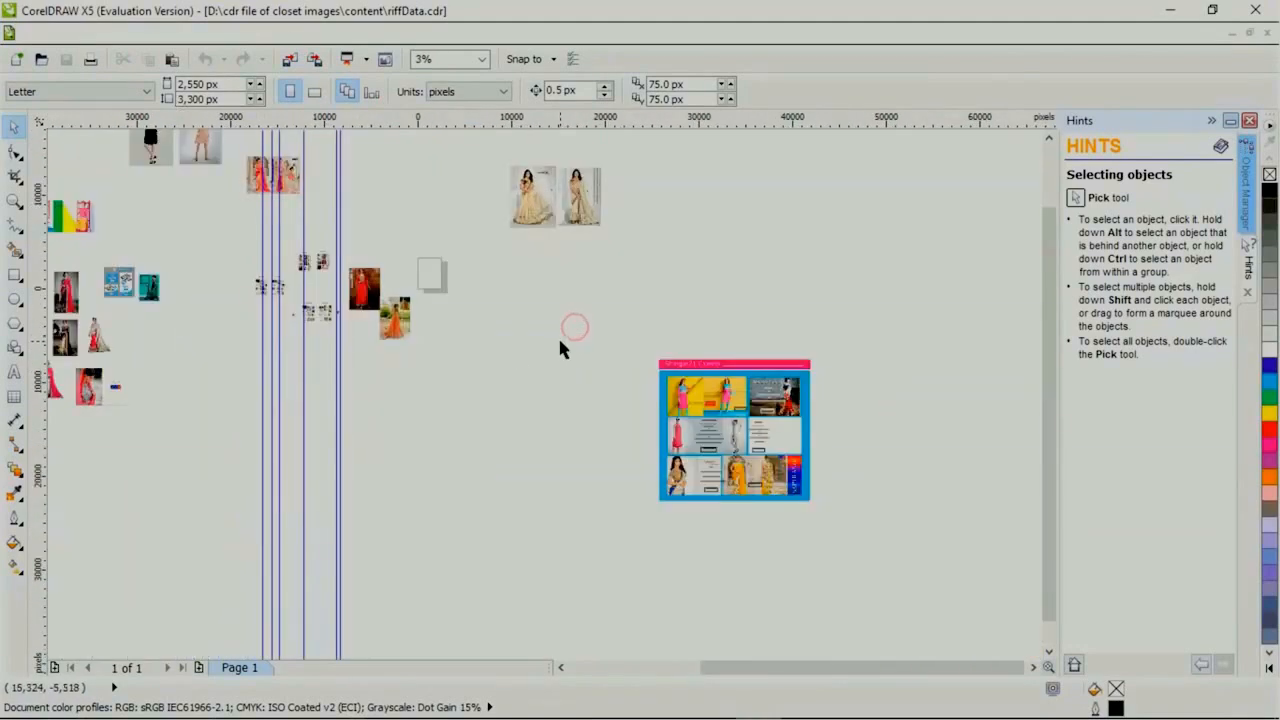
mouse_move(510, 273)
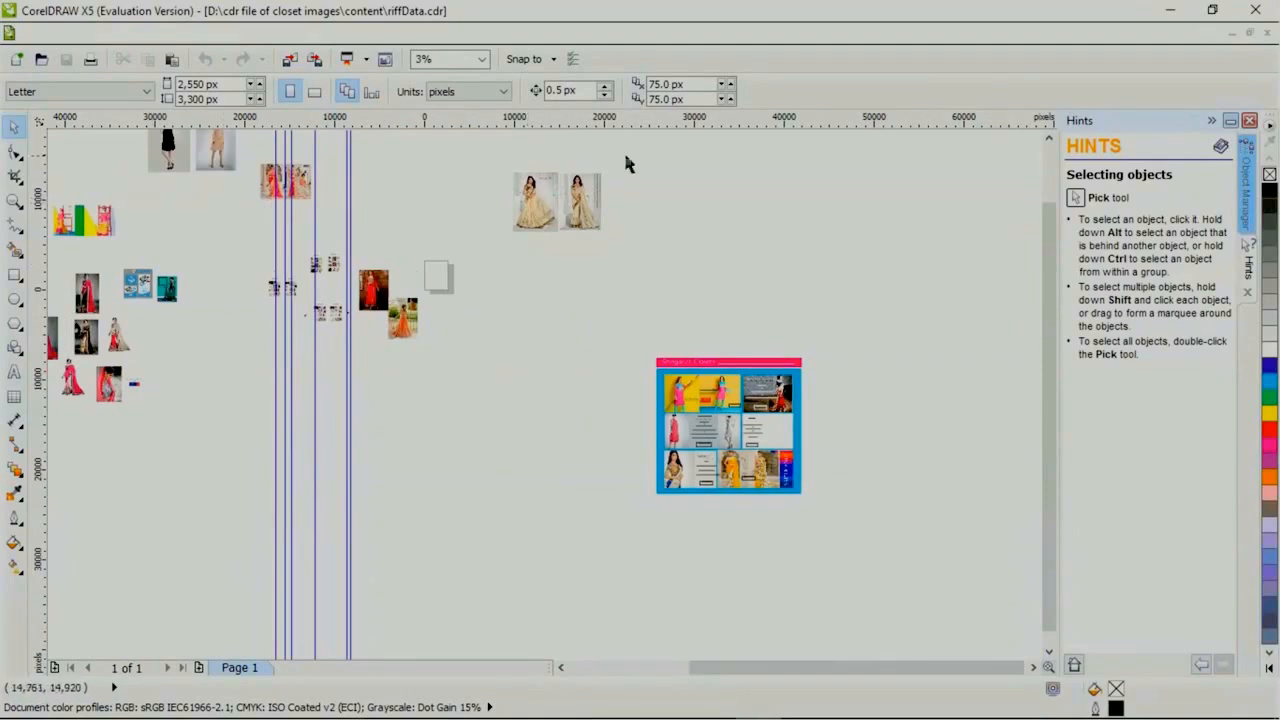
Inspect the recovered riffData drawing's fashion photos and page layouts in CorelDRAW X5
click(727, 428)
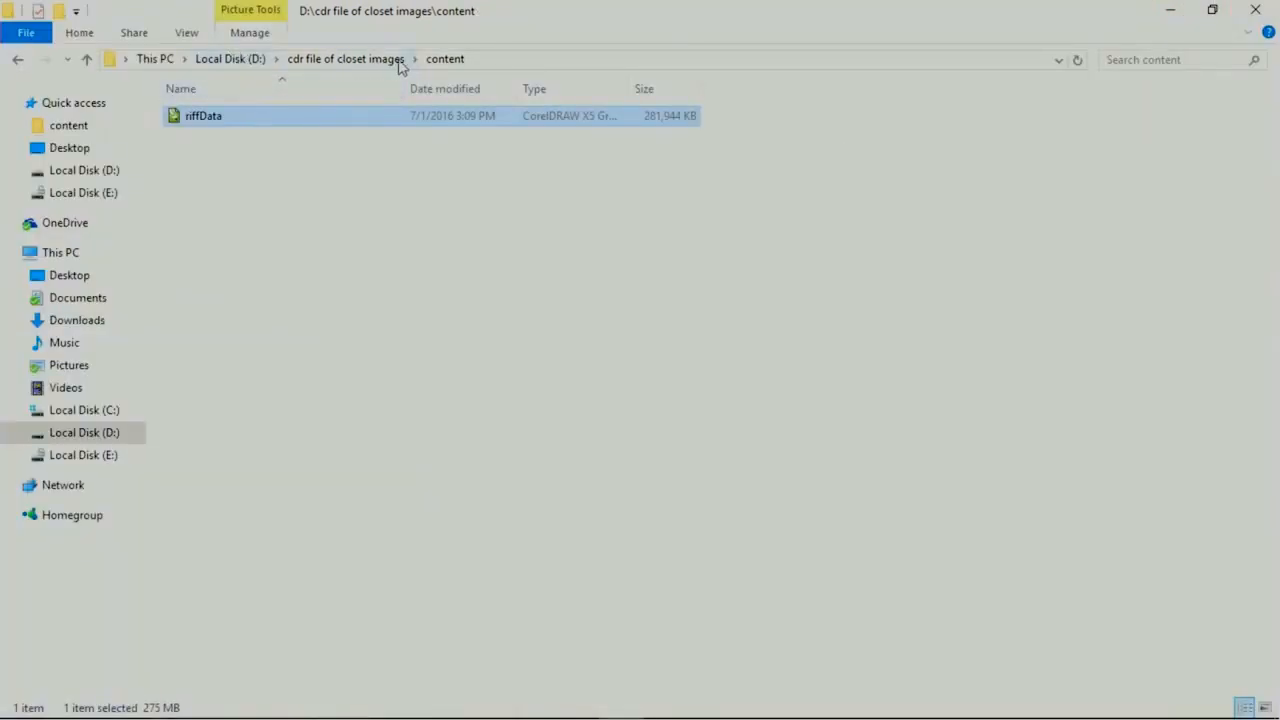
Reopen riffData from the content folder to bring the recovered artwork back in CorelDRAW
double_click(203, 115)
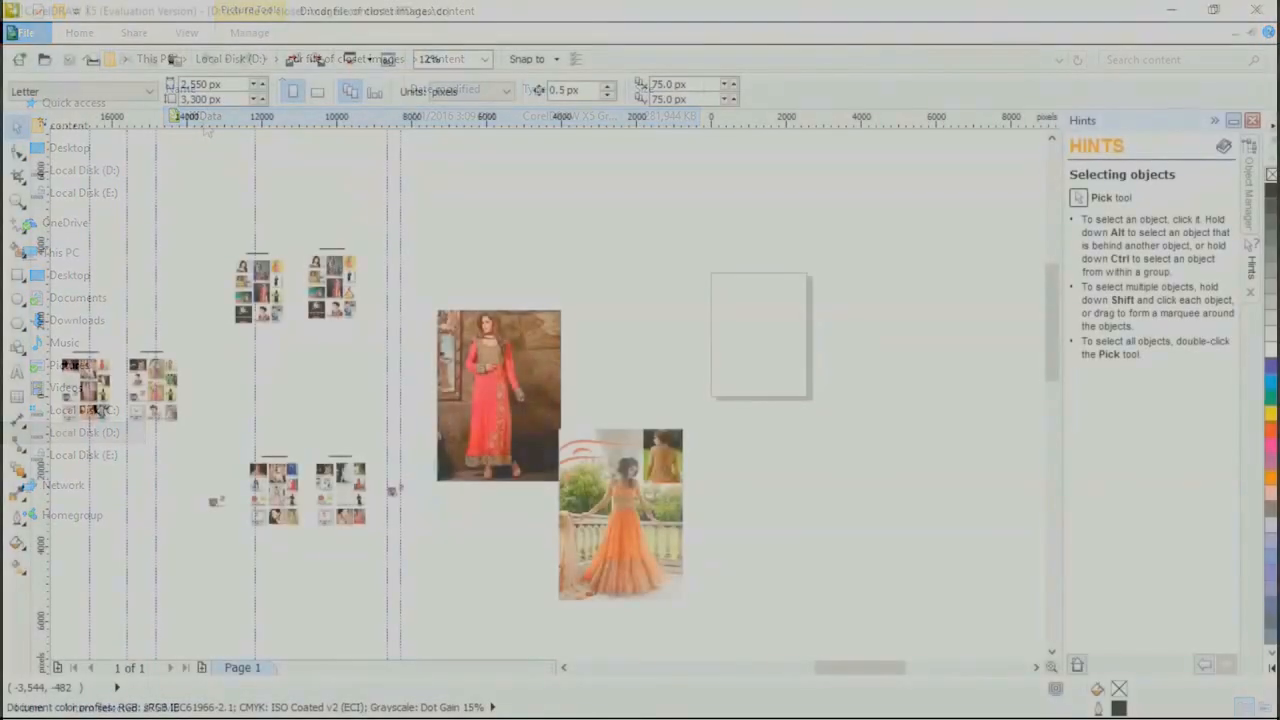